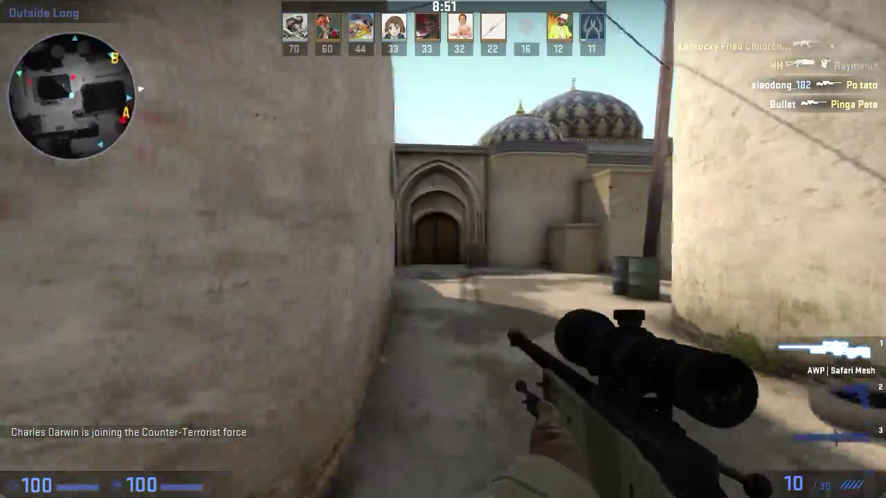
pyautogui.rightClick(443, 249)
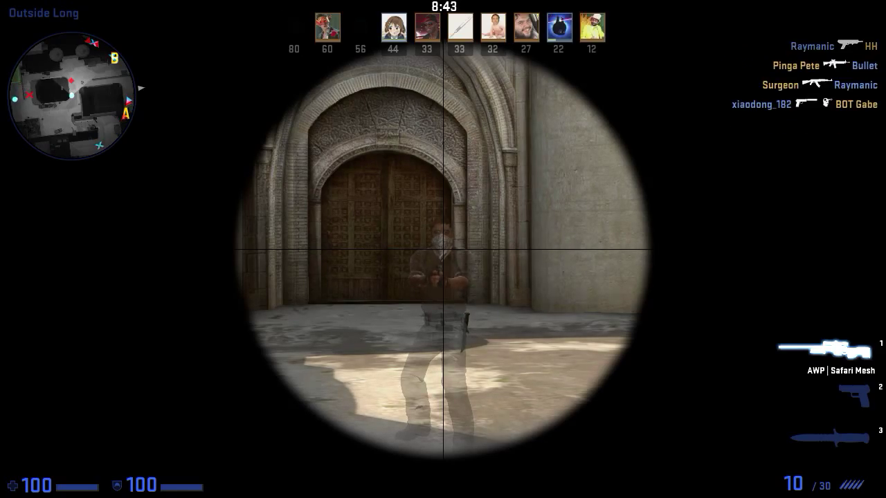
pyautogui.click(443, 250)
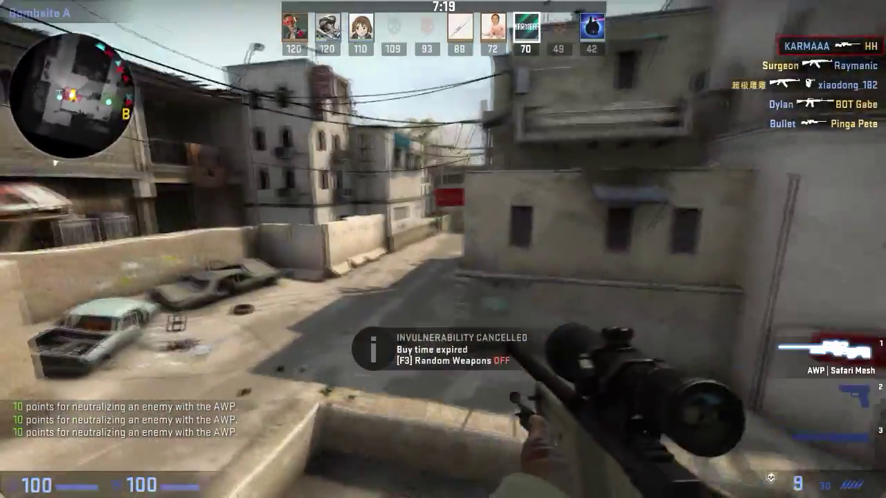
pyautogui.moveTo(443, 249)
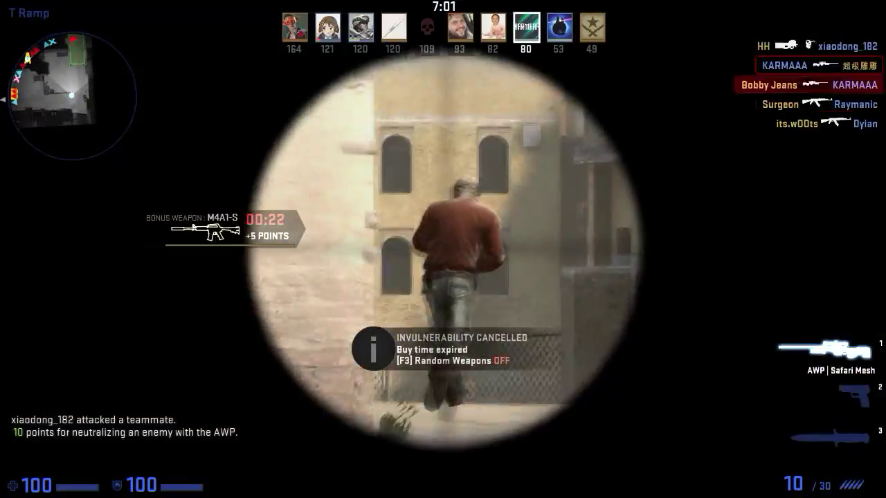
pyautogui.click(443, 250)
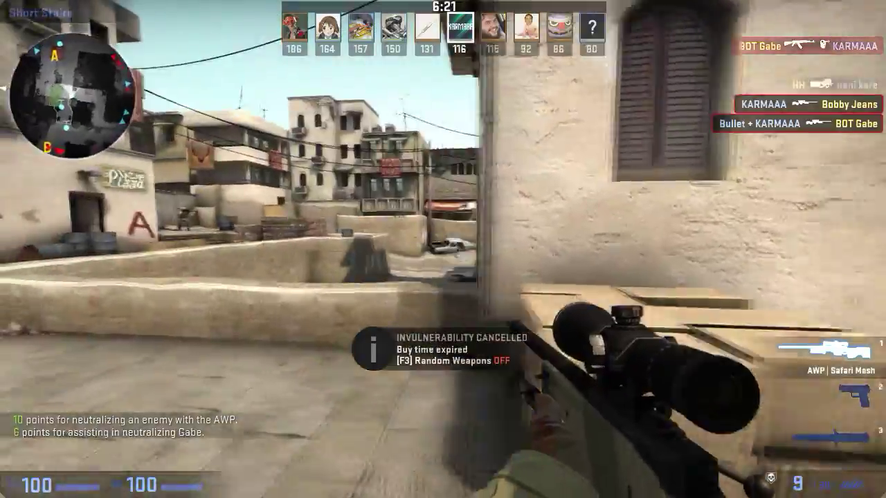
pyautogui.rightClick(442, 249)
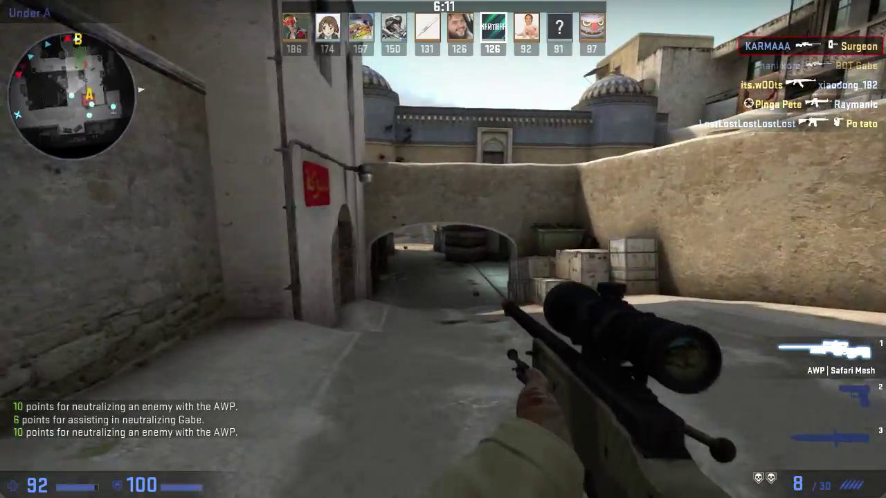
pyautogui.rightClick(443, 249)
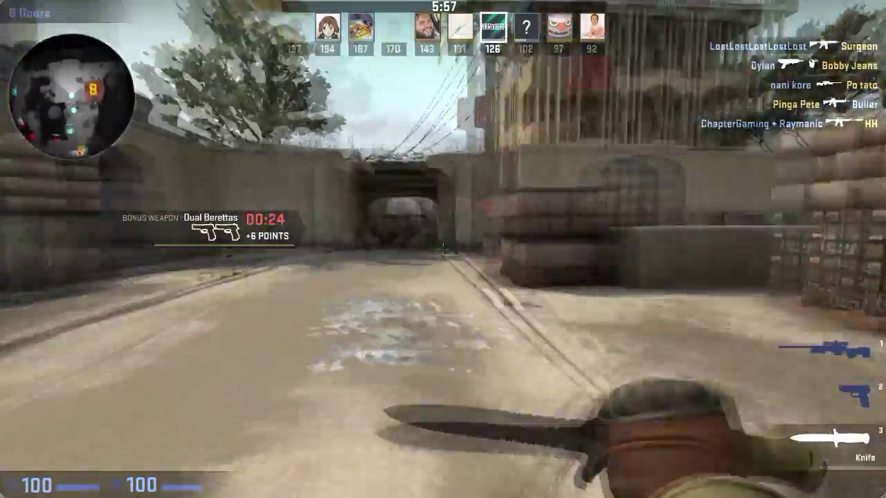
pyautogui.moveTo(443, 250)
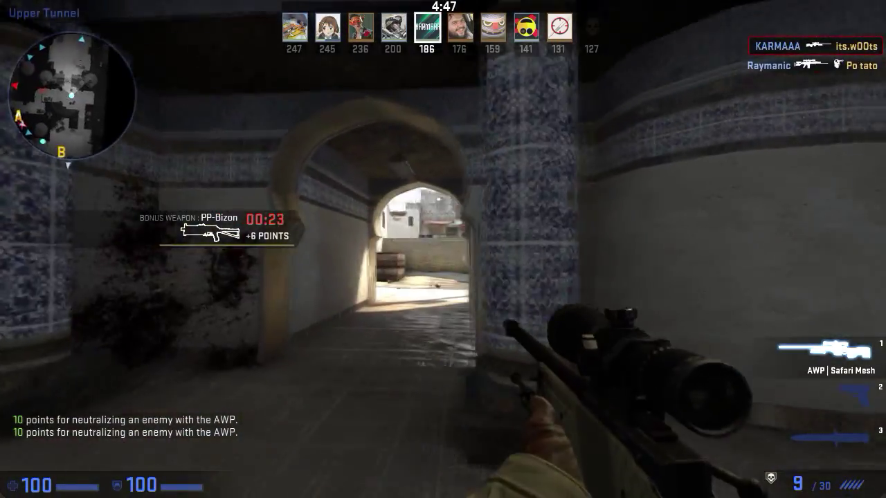
pyautogui.rightClick(443, 249)
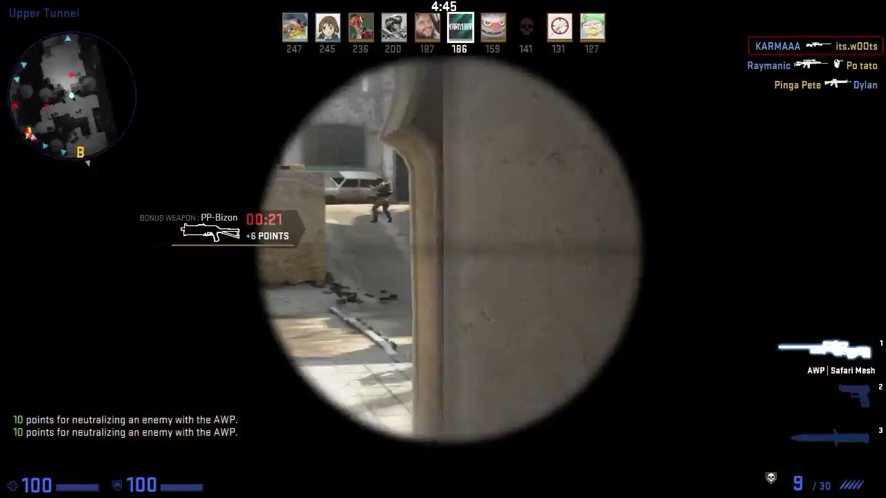
pyautogui.rightClick(443, 249)
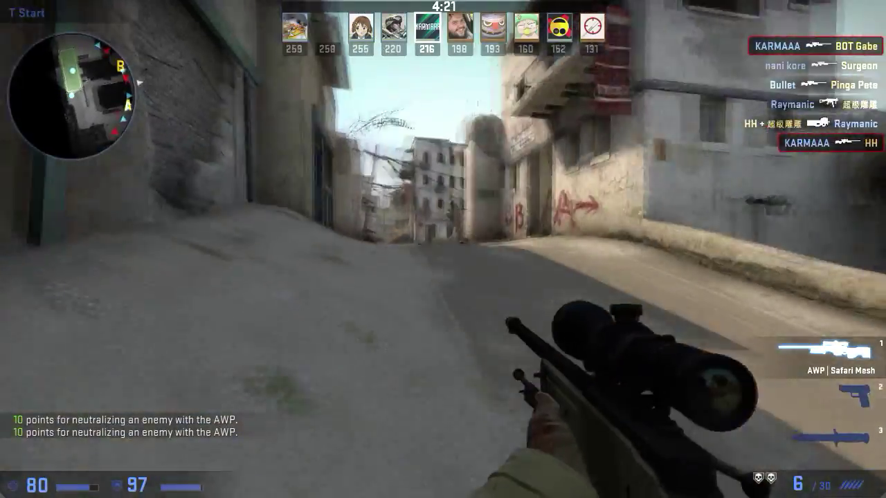
pyautogui.rightClick(443, 250)
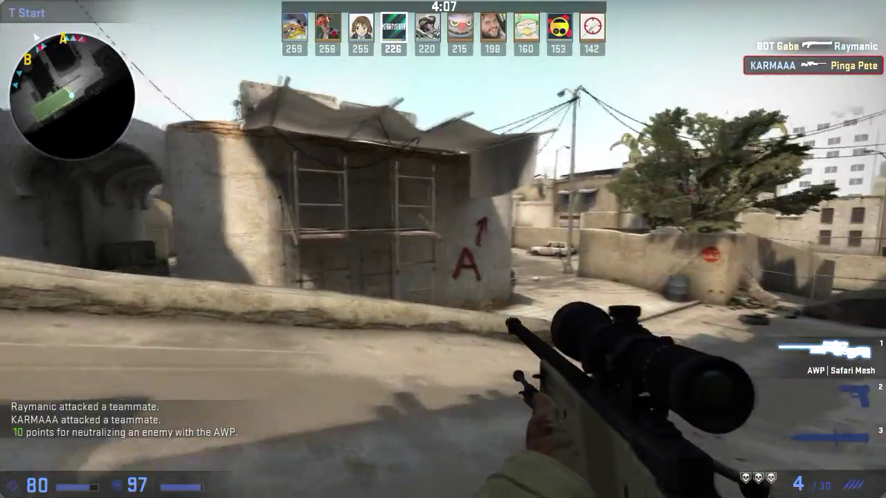
pyautogui.moveTo(277, 249)
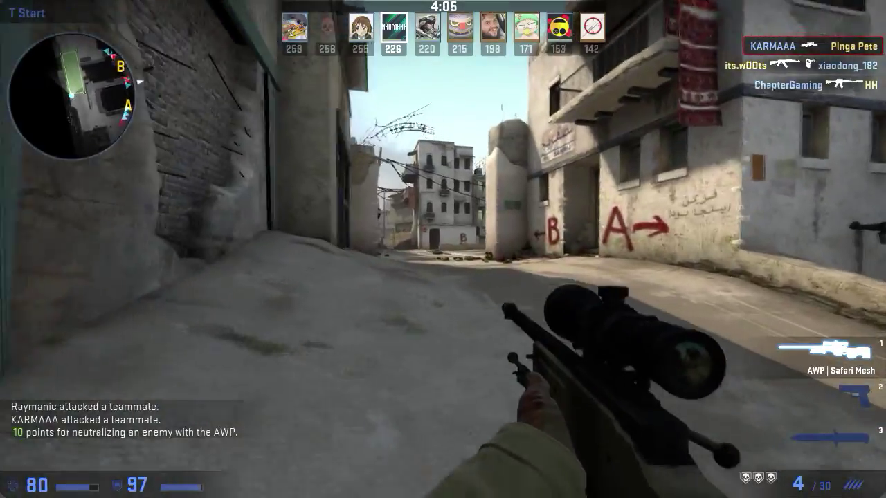
pyautogui.rightClick(443, 250)
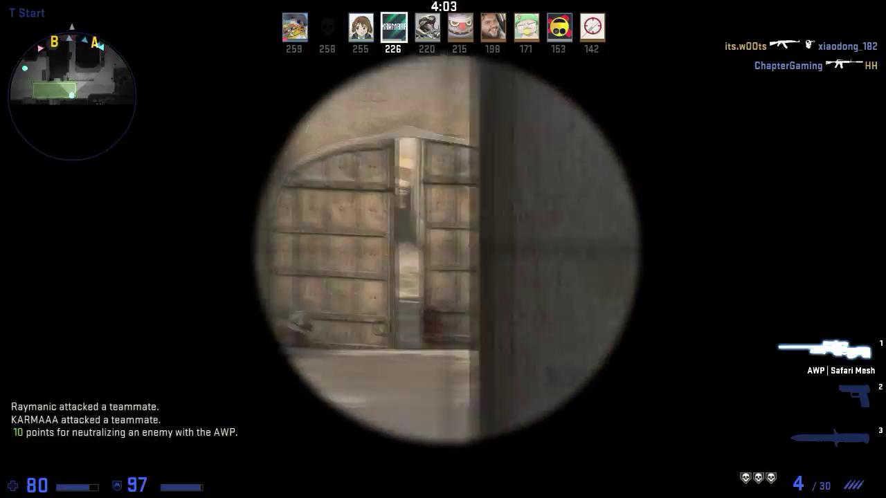
pyautogui.rightClick(443, 249)
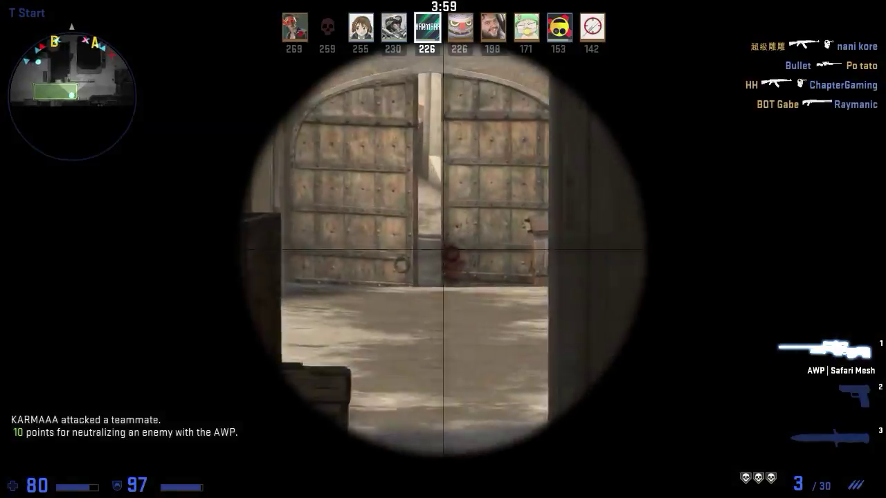
pyautogui.click(443, 249)
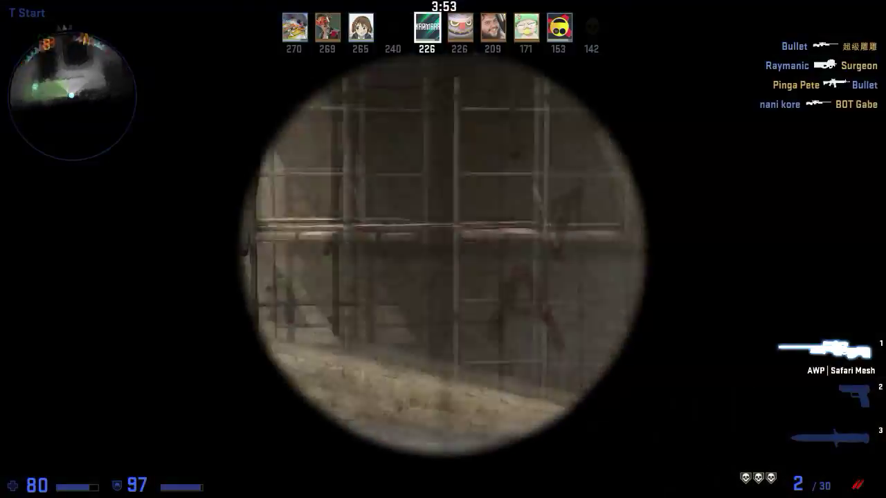
pyautogui.rightClick(443, 249)
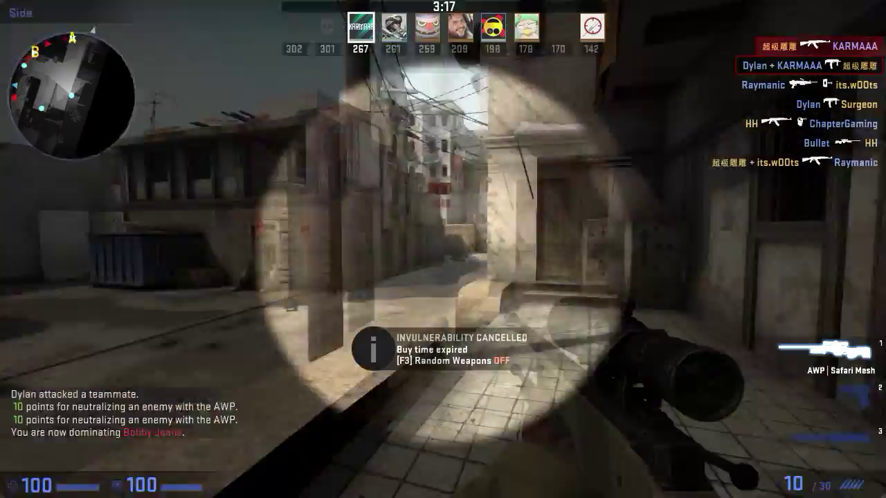
pyautogui.click(442, 249)
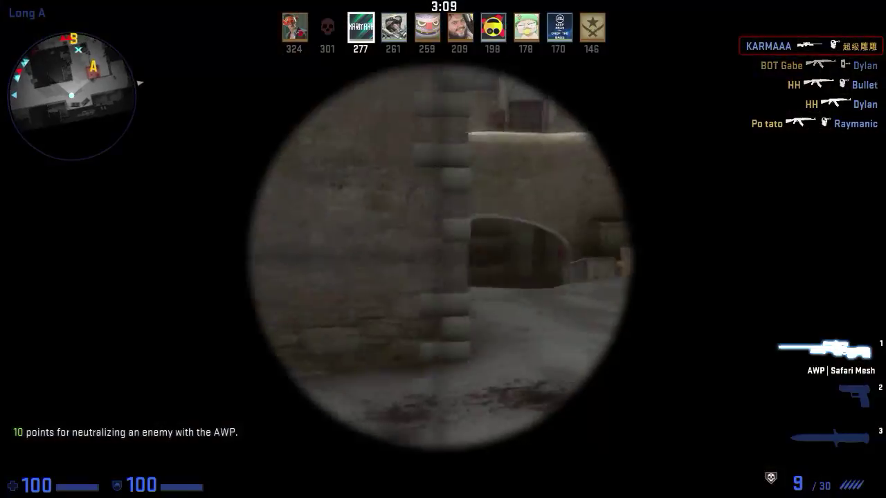
pyautogui.click(443, 249)
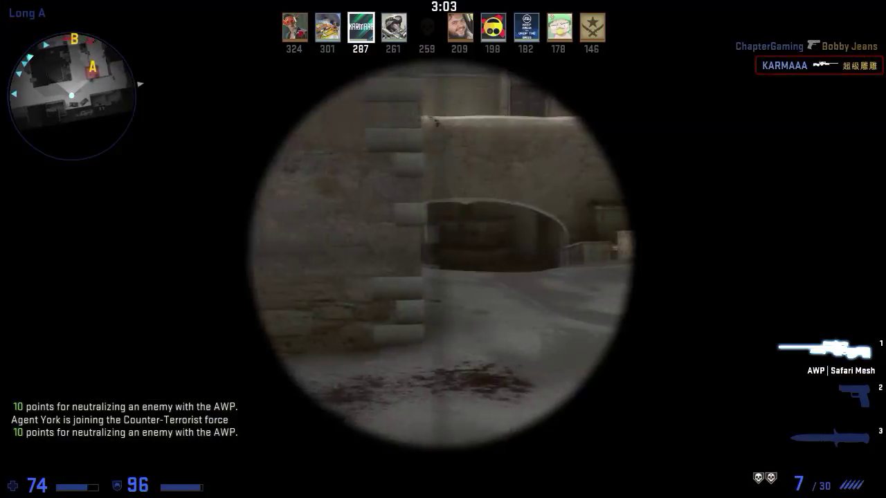
pyautogui.rightClick(443, 249)
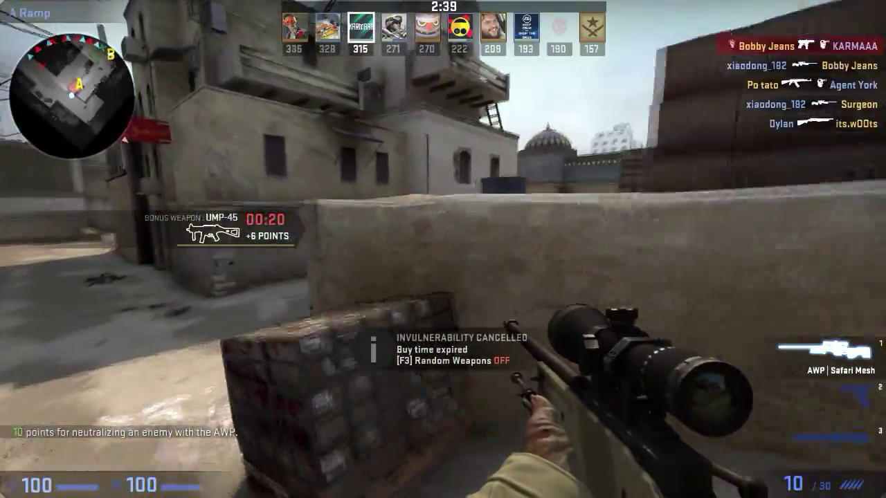
pyautogui.moveTo(277, 249)
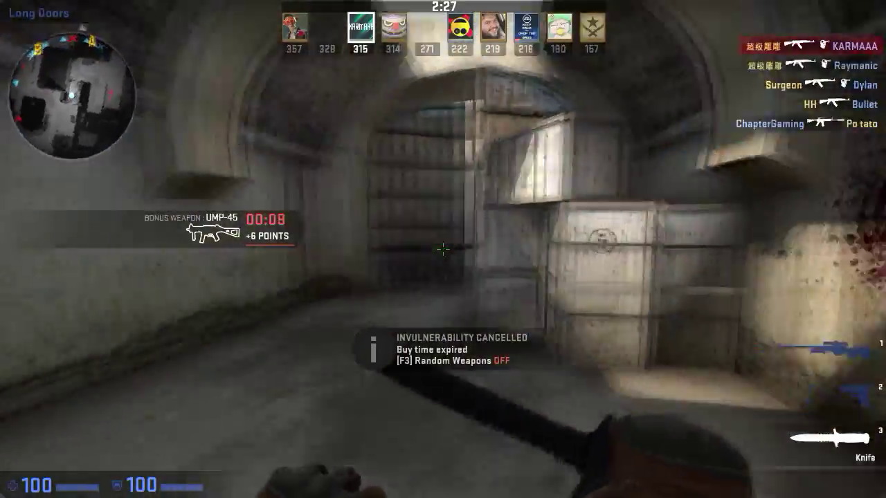
pyautogui.rightClick(443, 250)
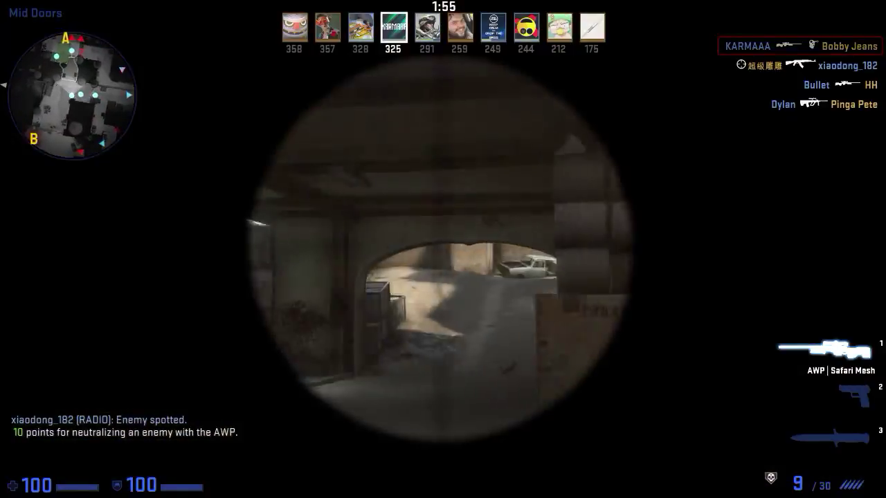
pyautogui.rightClick(443, 250)
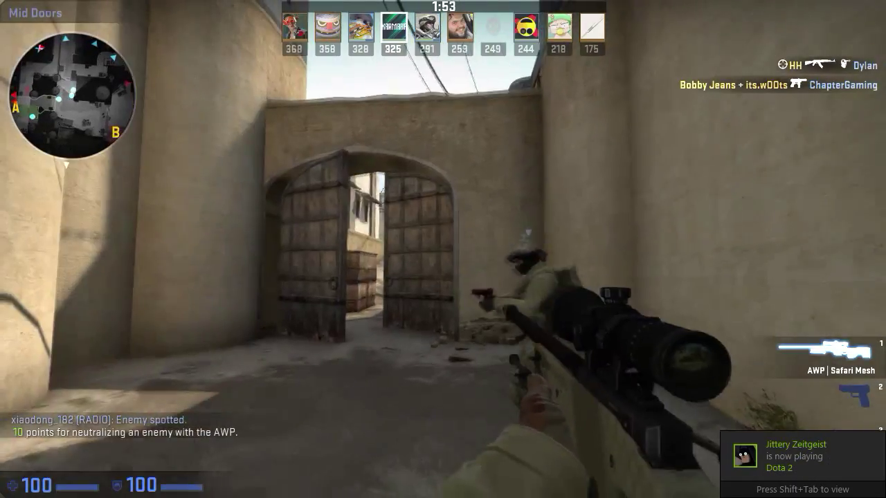
pyautogui.rightClick(443, 249)
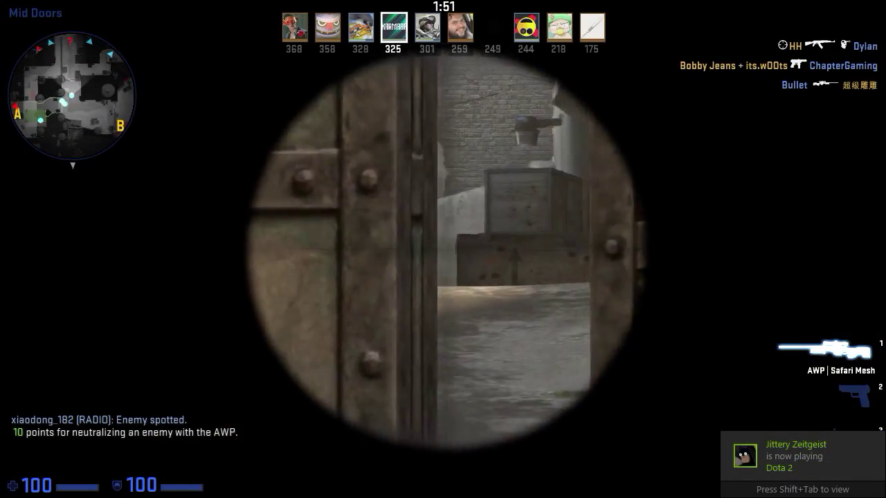
pyautogui.rightClick(443, 249)
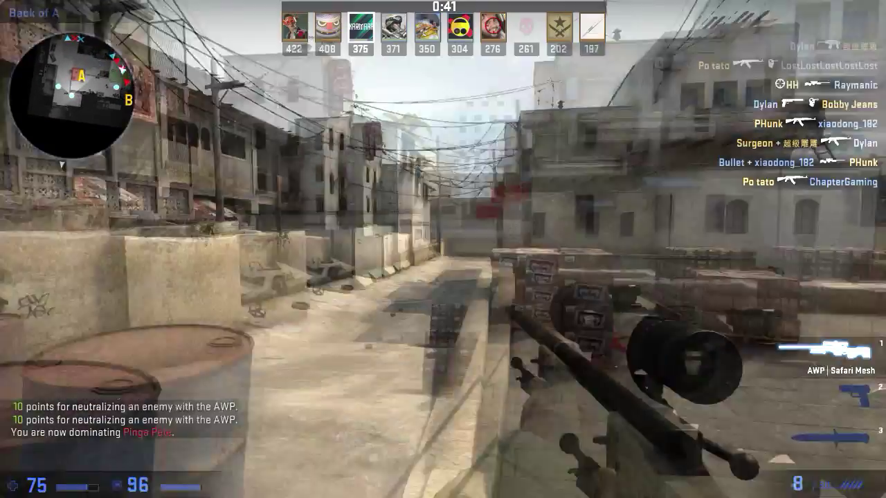
pyautogui.rightClick(443, 249)
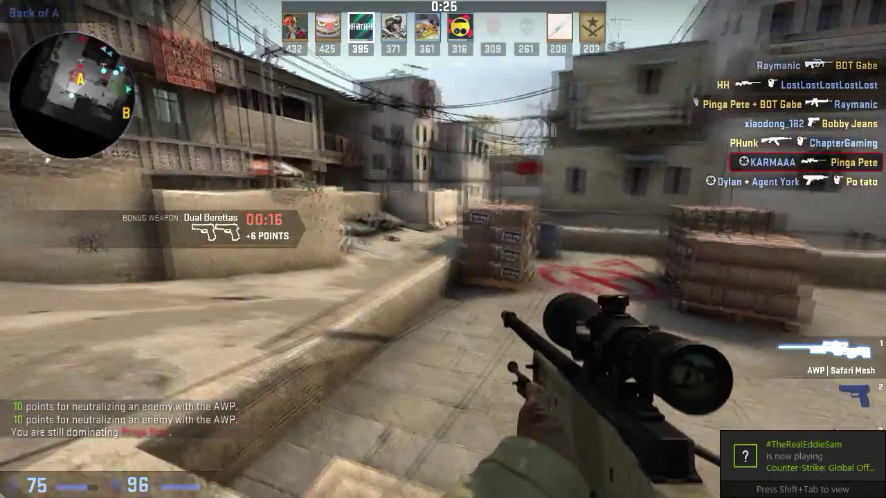
pyautogui.rightClick(443, 249)
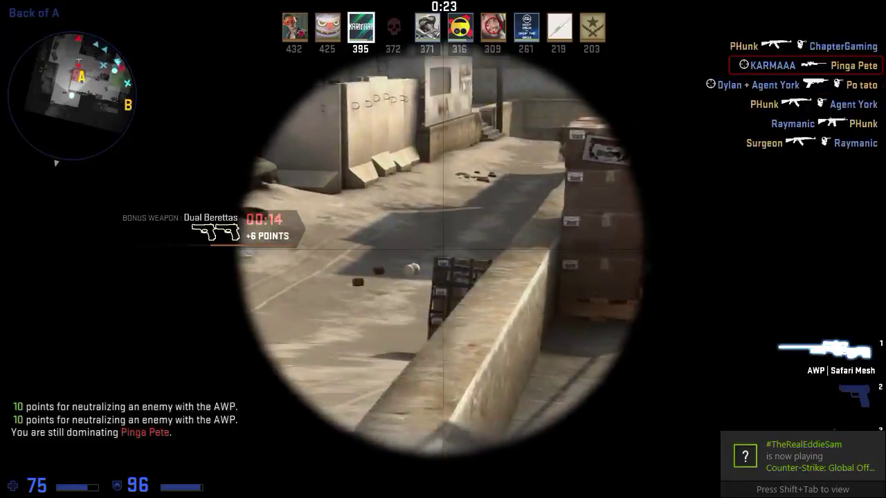